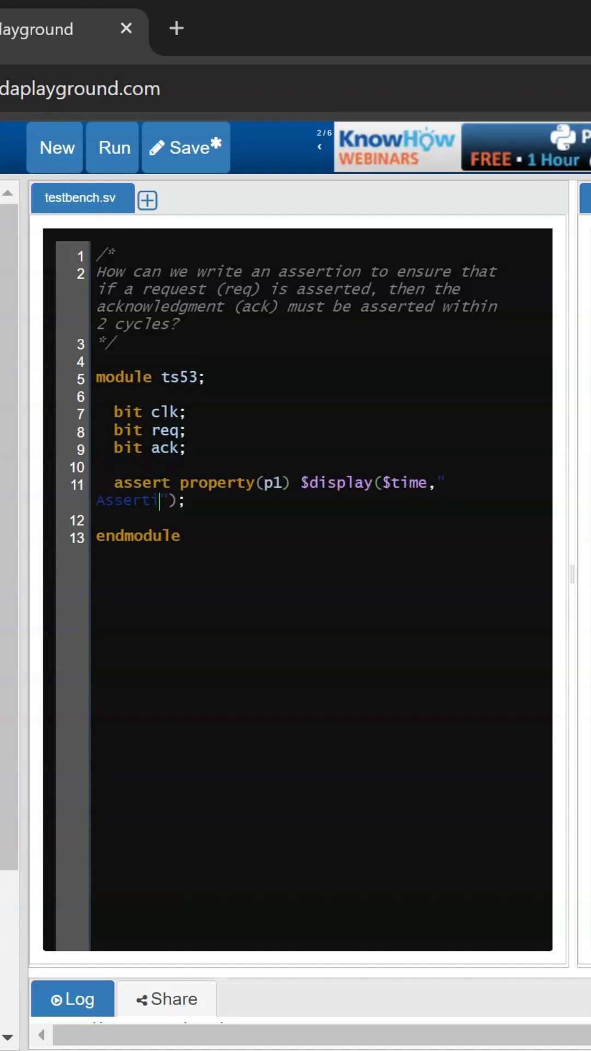
# Step: Finish assert property(p1) with "Assertion Pass" display and else $error("Assertion Fail")
pyautogui.write('on Pass"); else $error($time, "");')
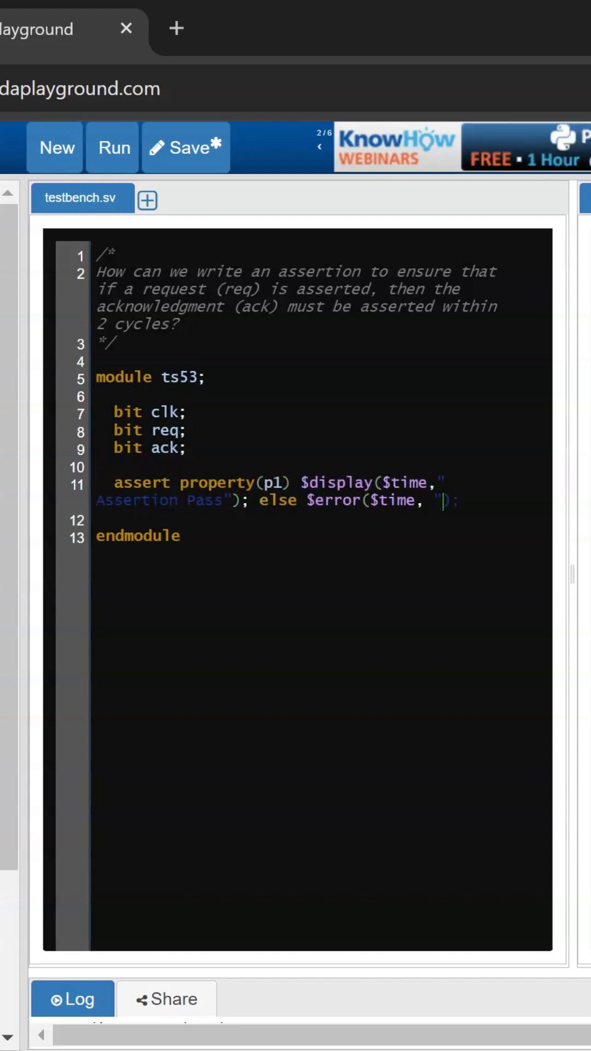
pyautogui.write('Assertion Fail");')
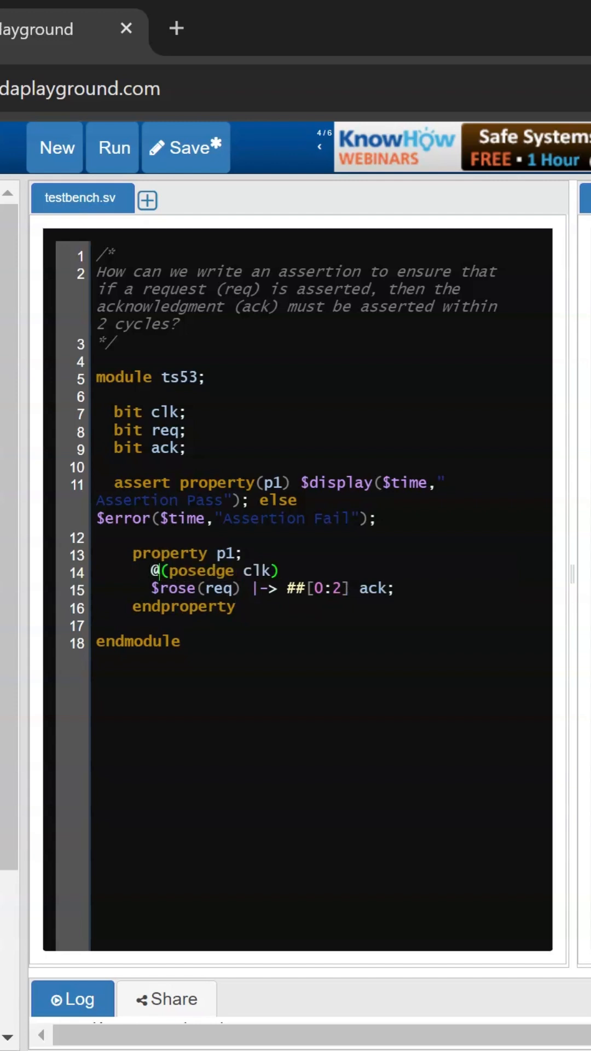
# Step: Review property p1 ($rose(req) |-> ##[0:2] ack) and run the simulation
pyautogui.doubleClick(195, 588)
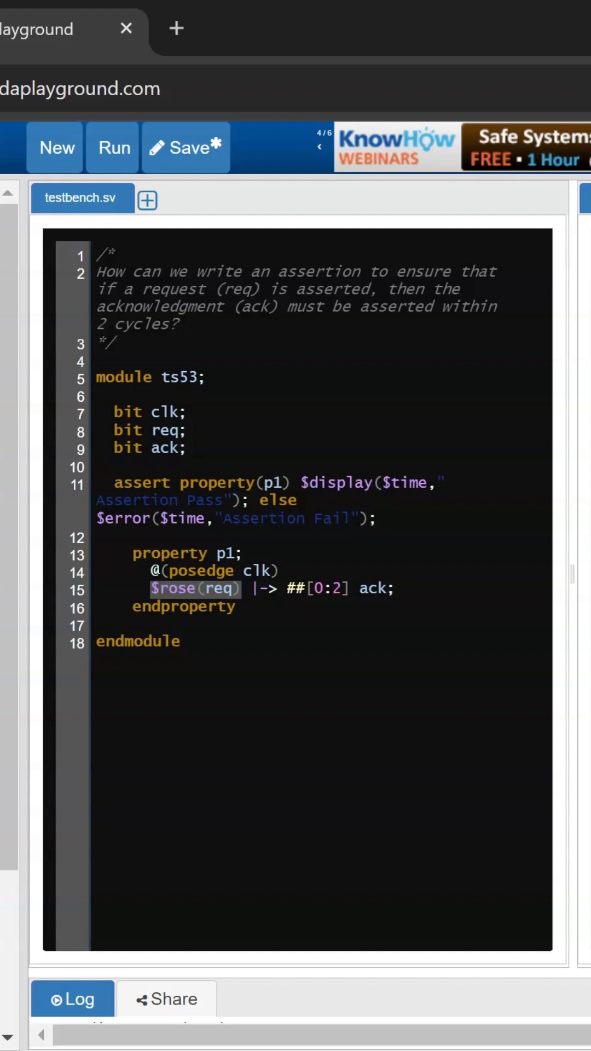
pyautogui.doubleClick(370, 589)
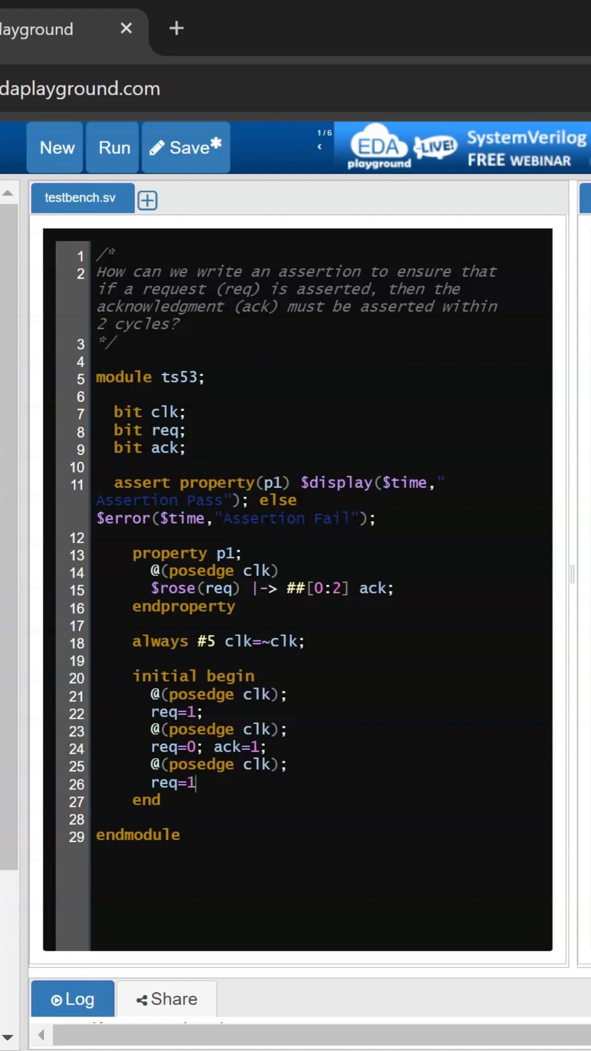
pyautogui.click(111, 148)
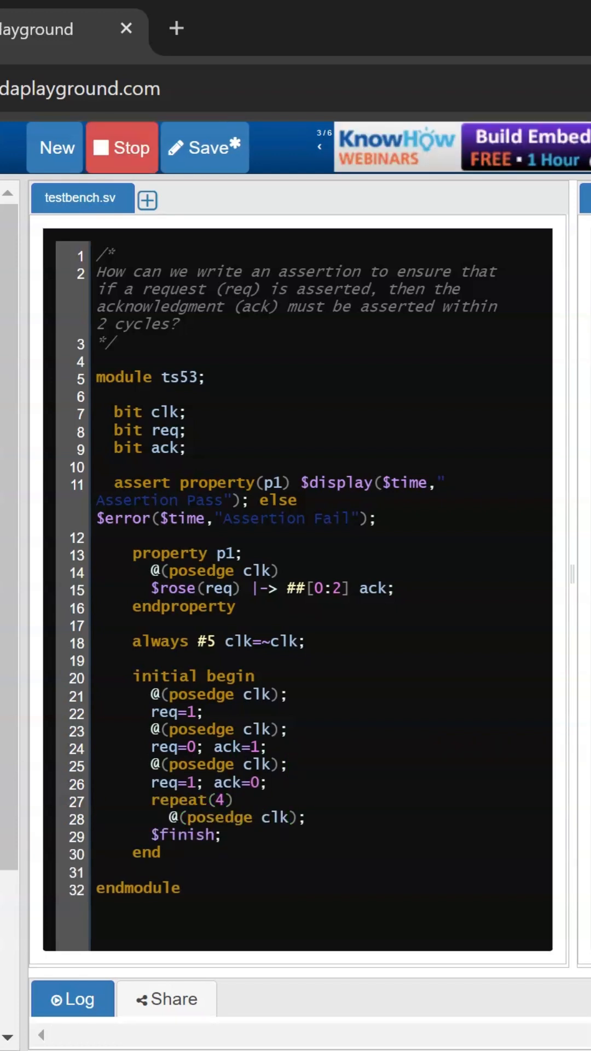